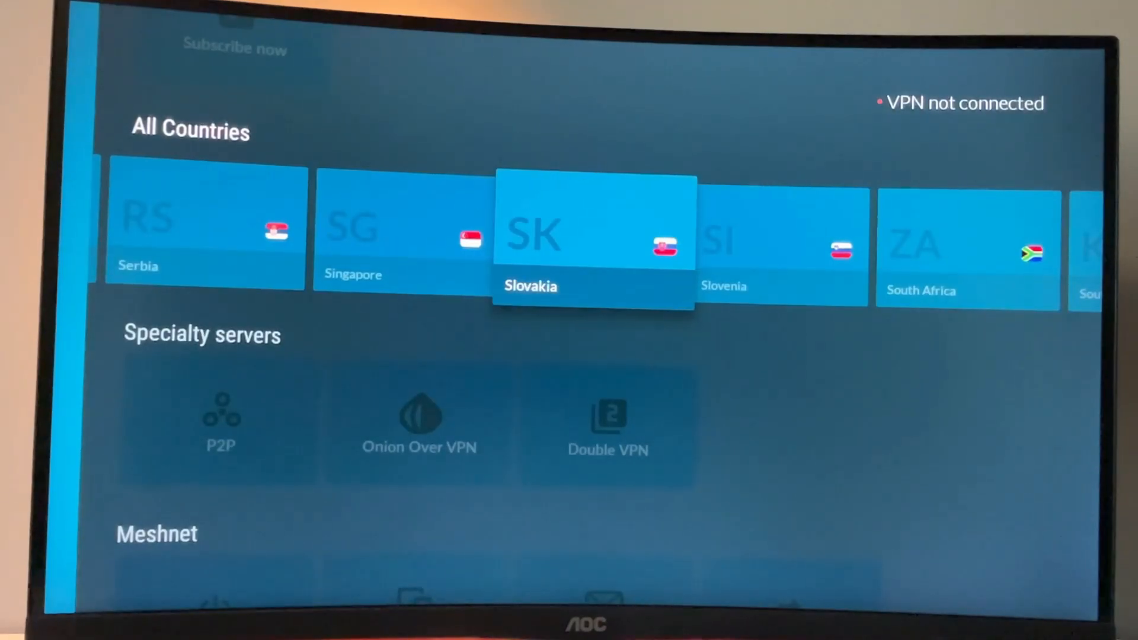
Launch Downloader from the Recently Used Apps row.
scroll(right, 3)
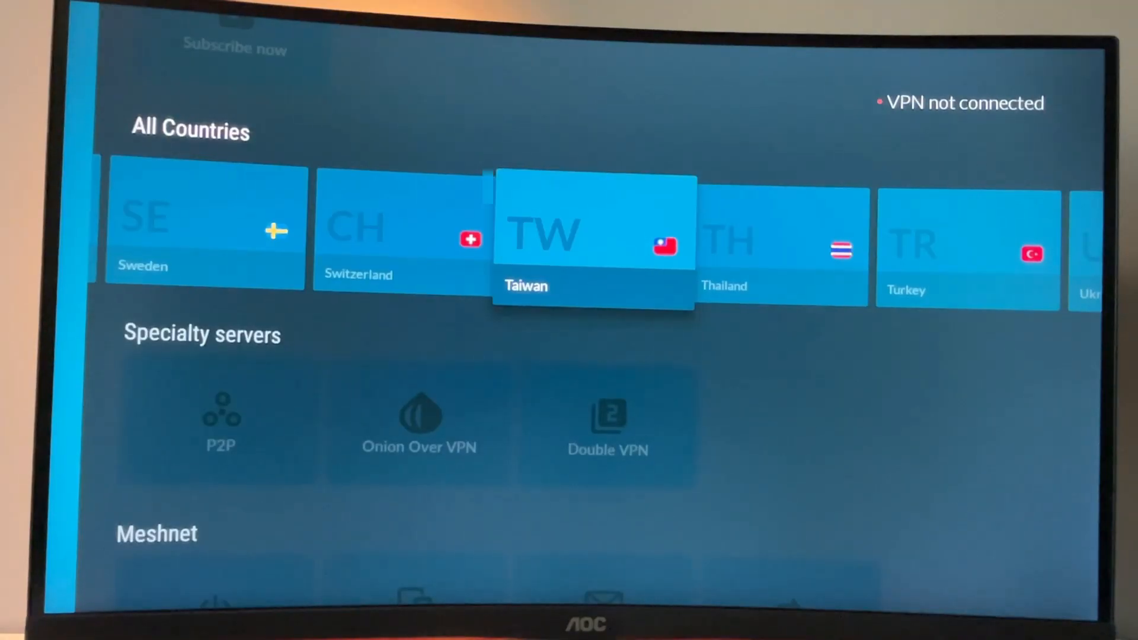
scroll(right, 3)
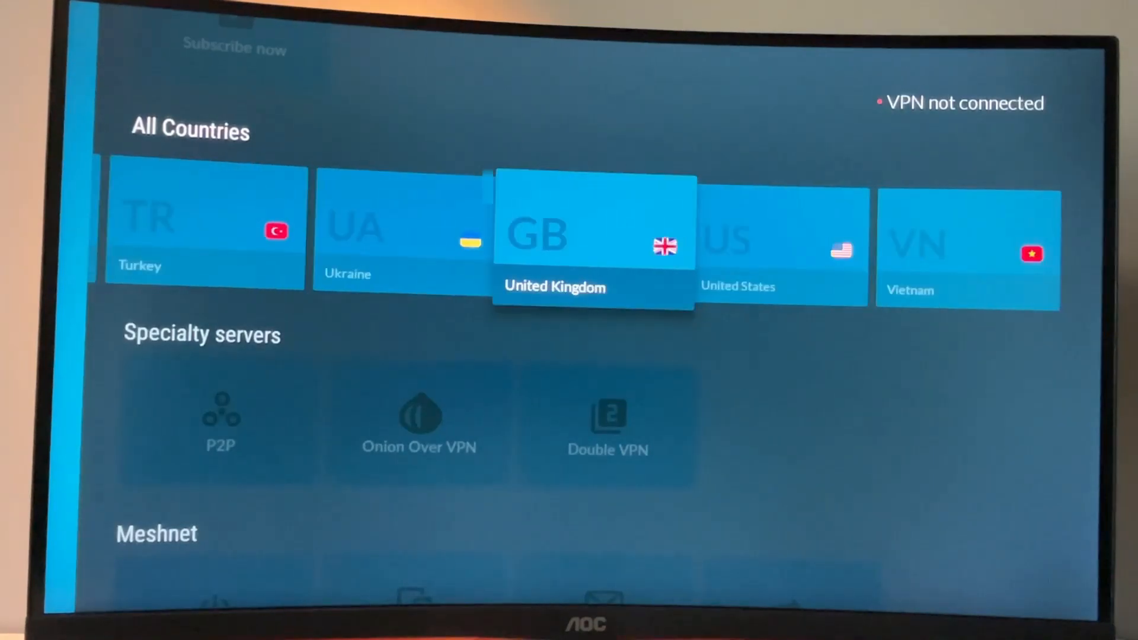
scroll(left, 3)
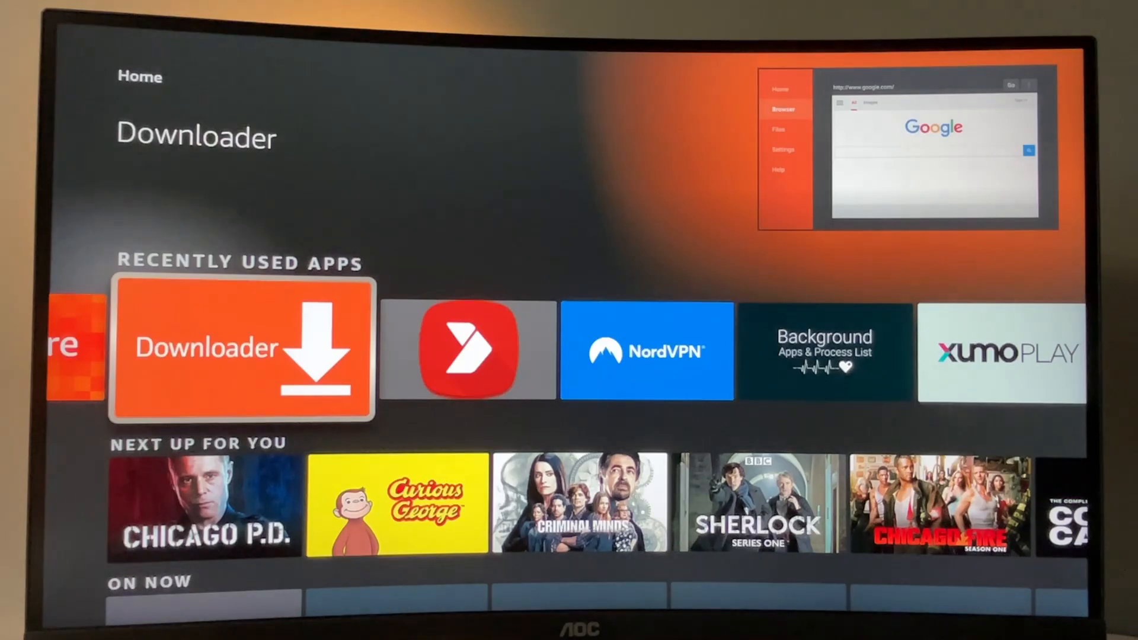
click(241, 350)
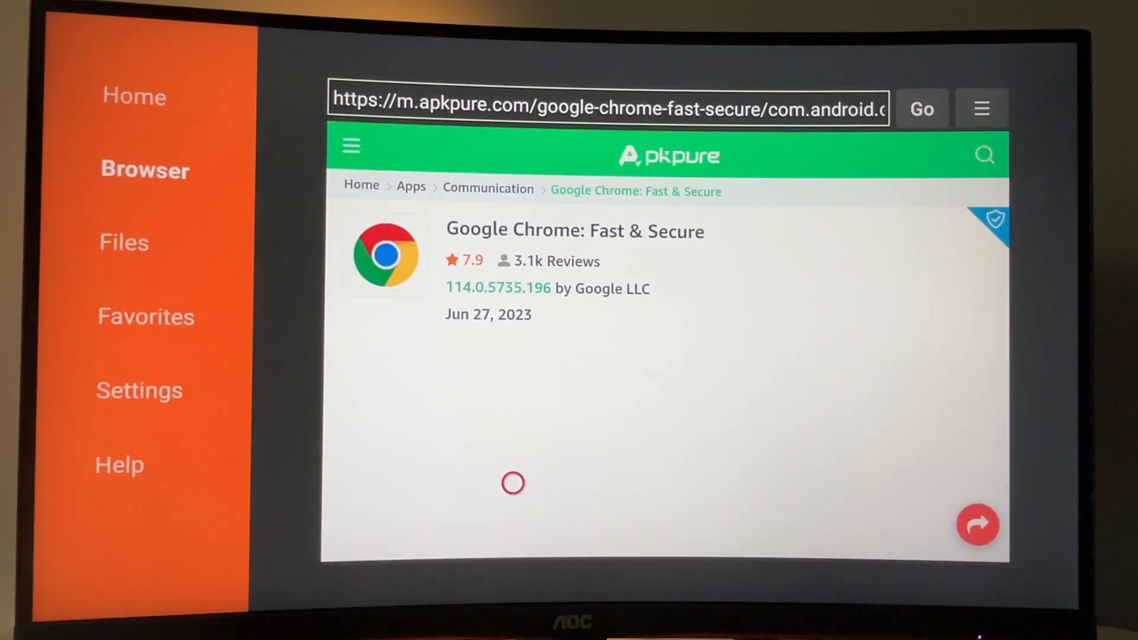
Bring APKPure's Google Chrome page to its Download APK (225.1 MB) button.
scroll(down, 3)
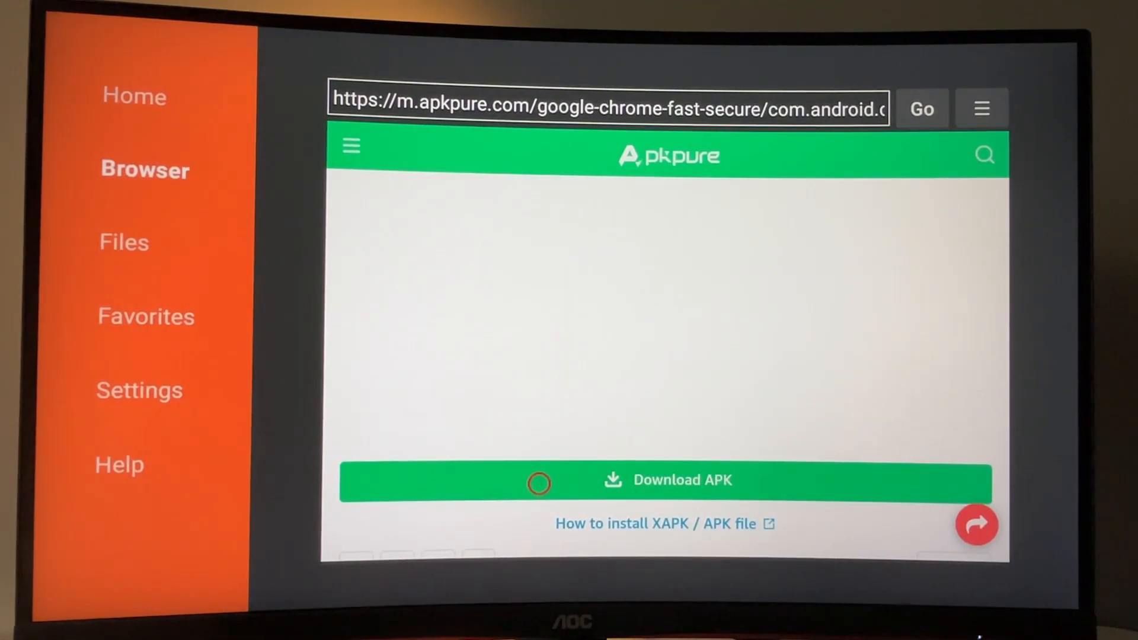
scroll(up, 3)
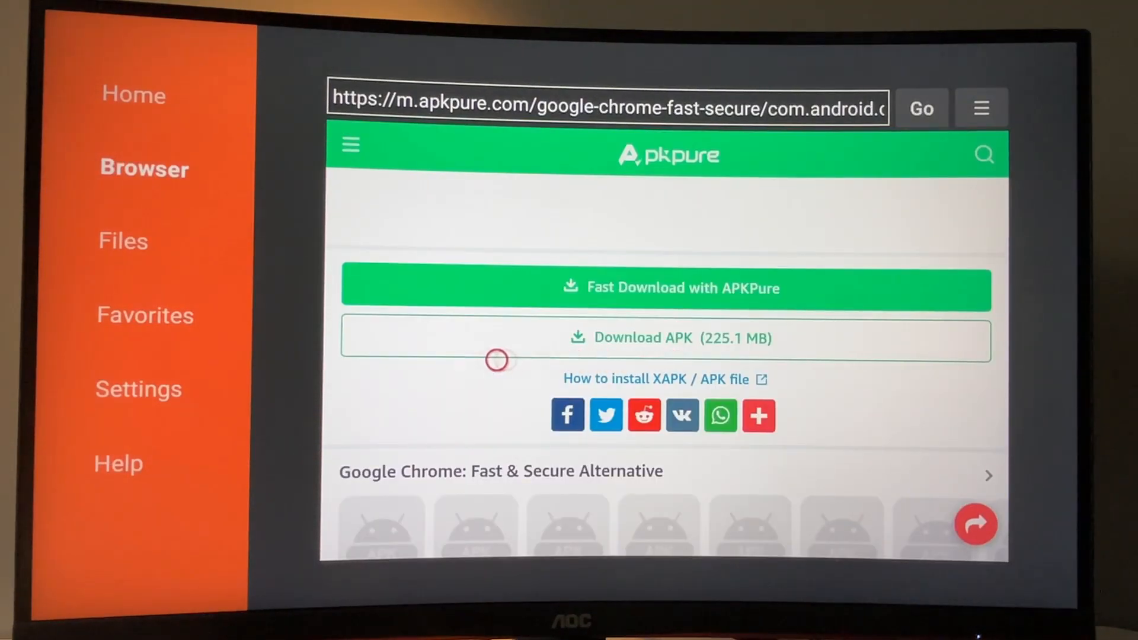
mouse_move(678, 361)
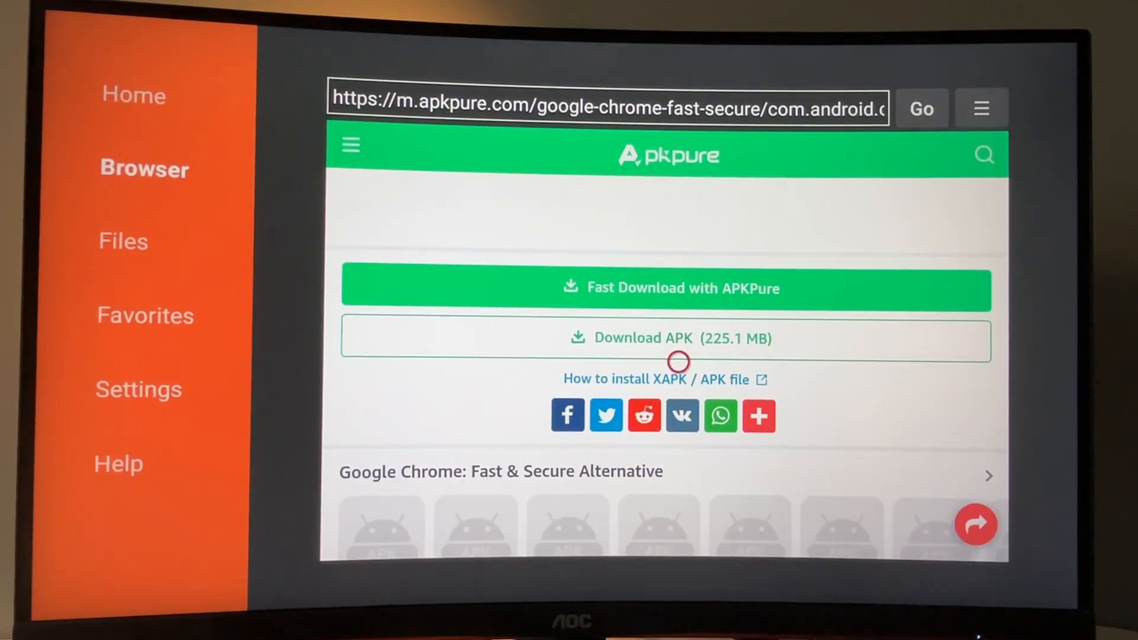
mouse_move(922, 347)
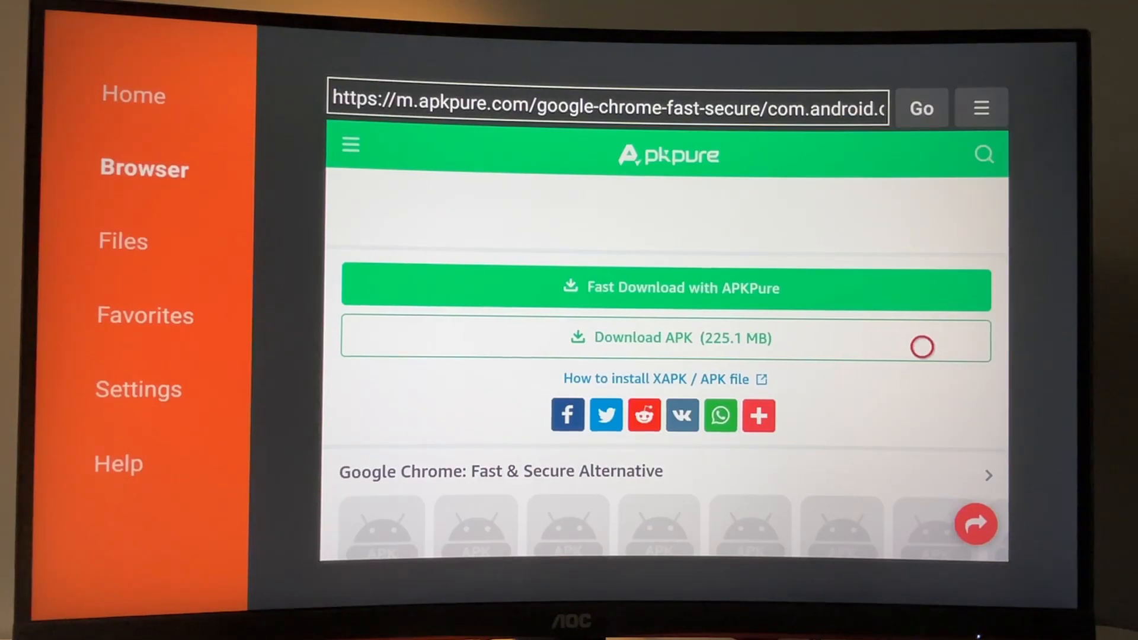
Download the Chrome APK, install it, and delete the installer file afterwards.
click(668, 337)
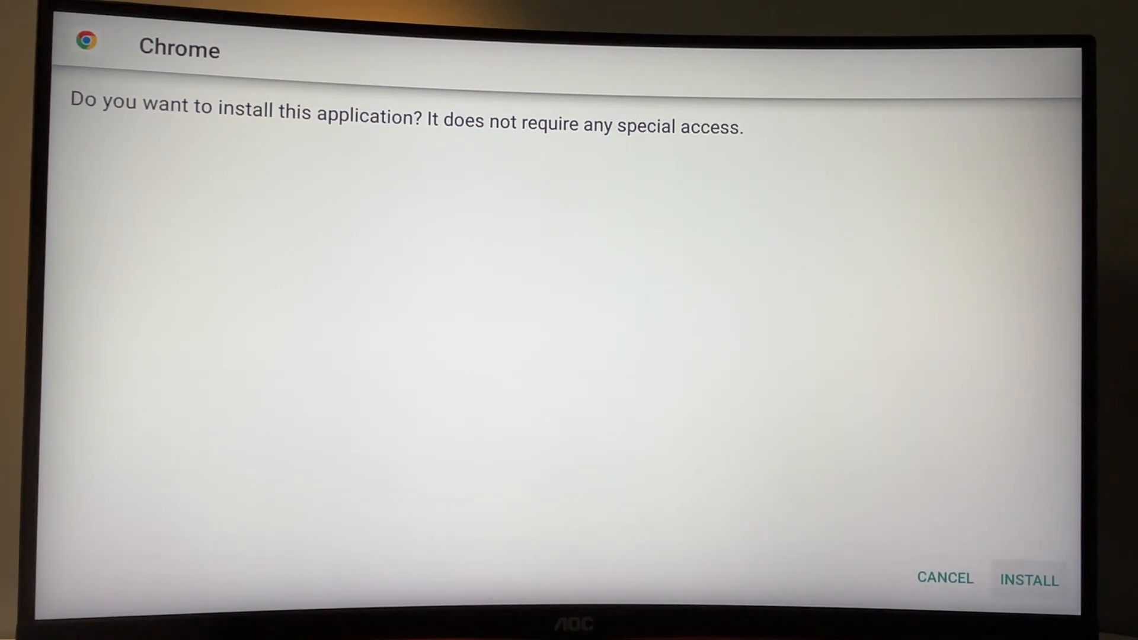
click(1027, 579)
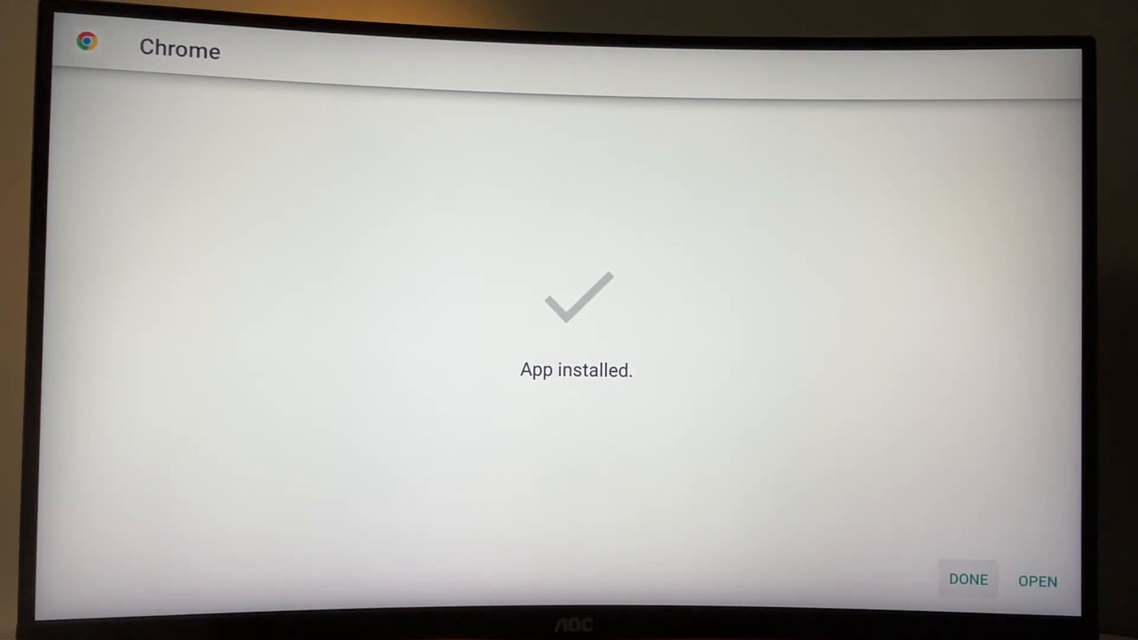
click(967, 581)
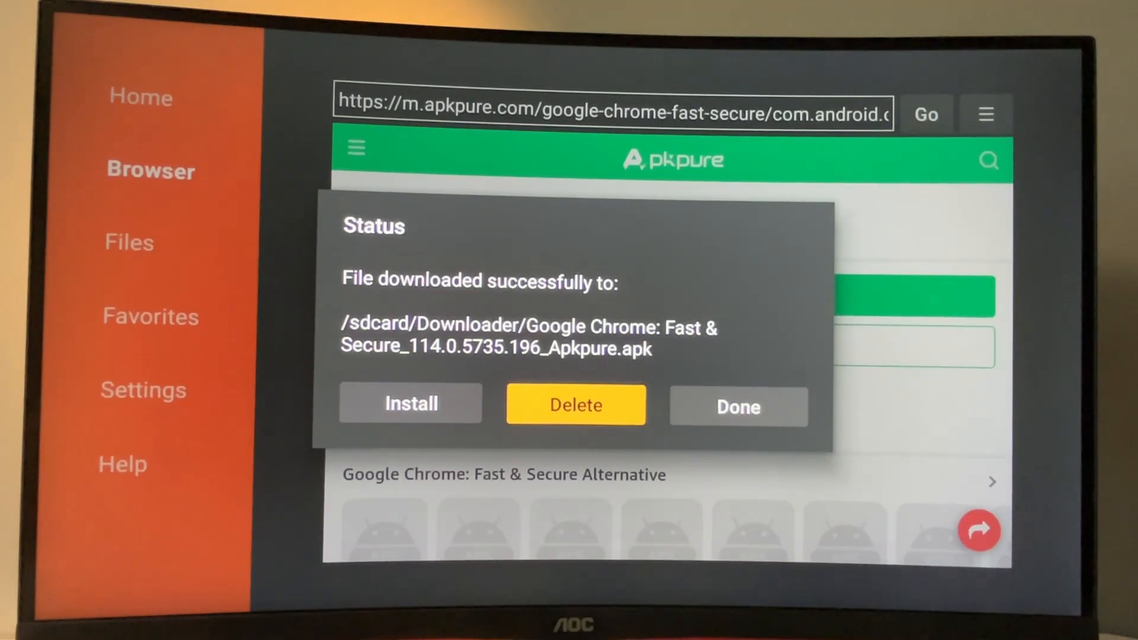
click(575, 404)
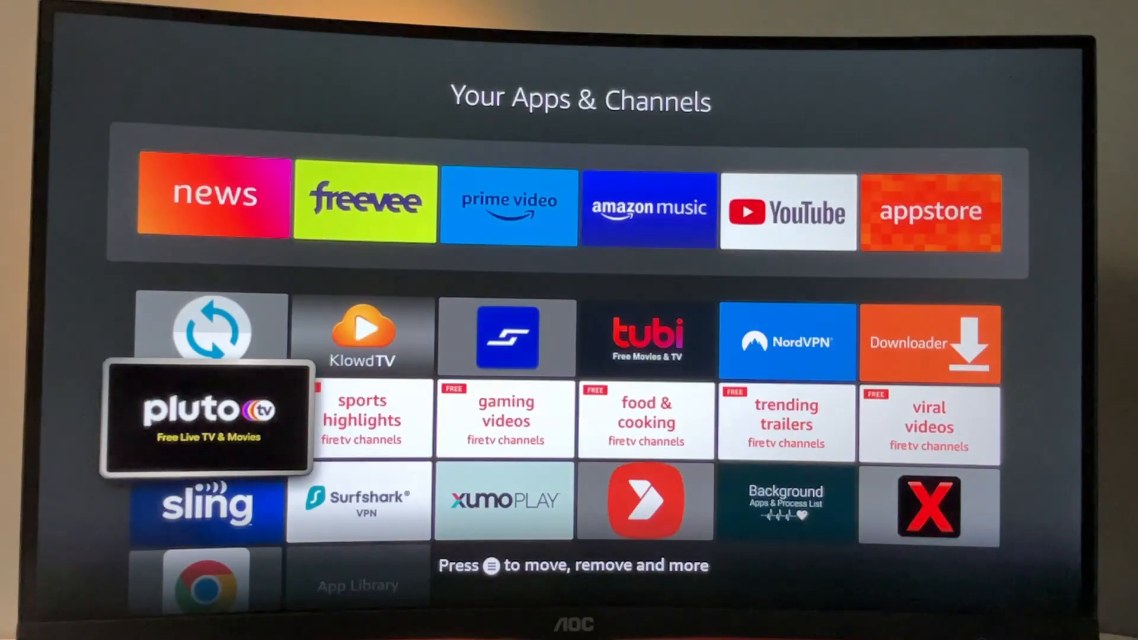
Find Chrome in Your Apps & Channels, then launch Mouse Toggle from the top row.
scroll(down, 3)
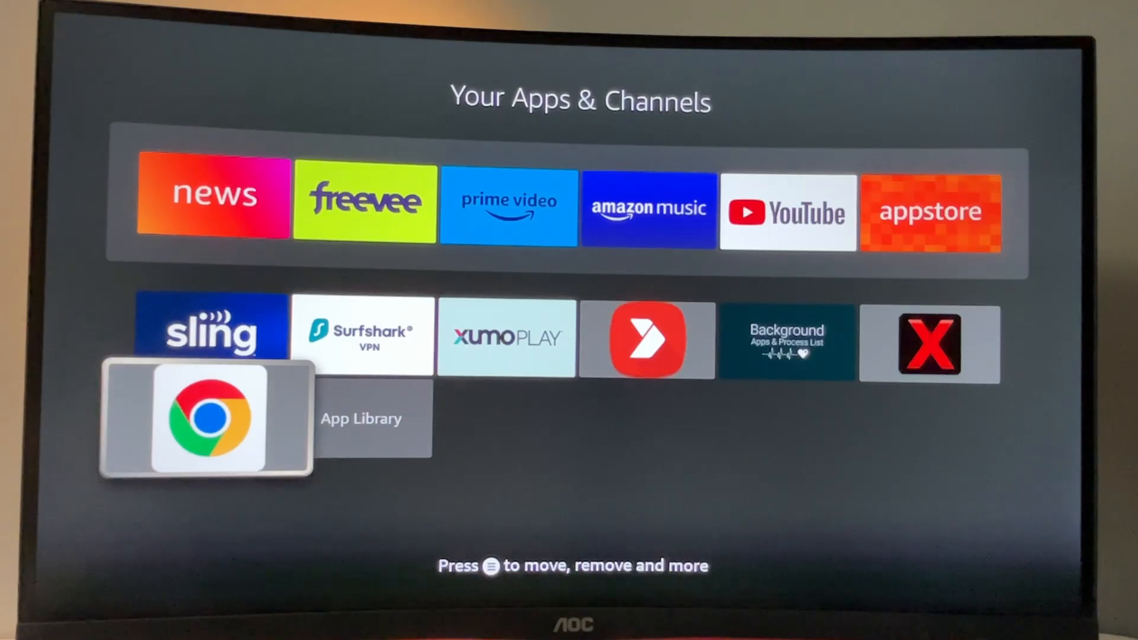
click(209, 418)
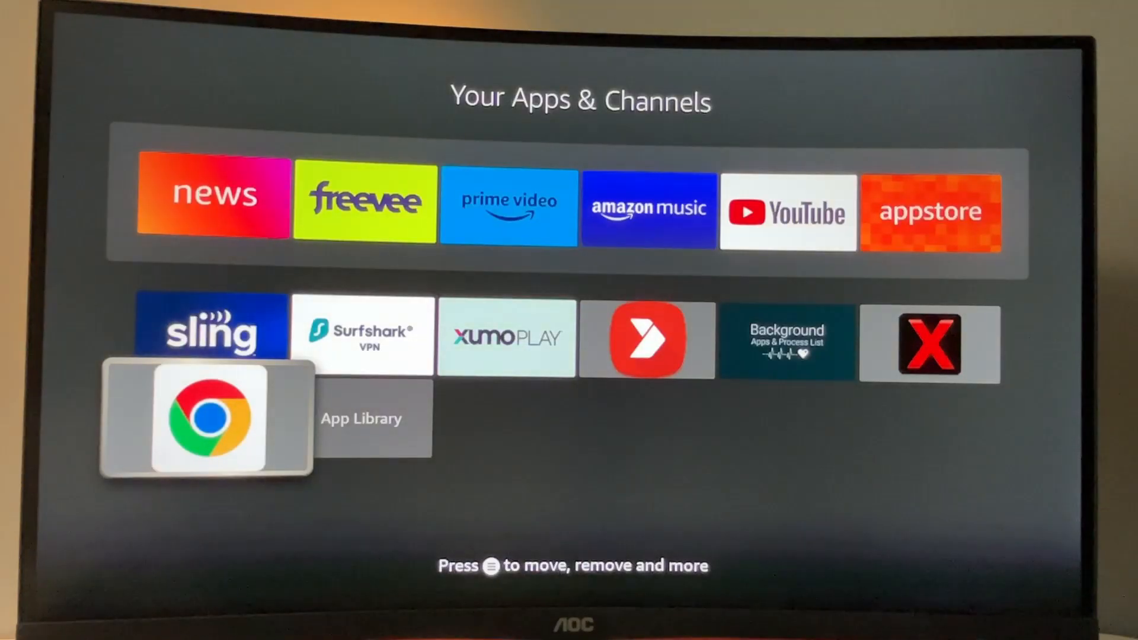
scroll(up, 3)
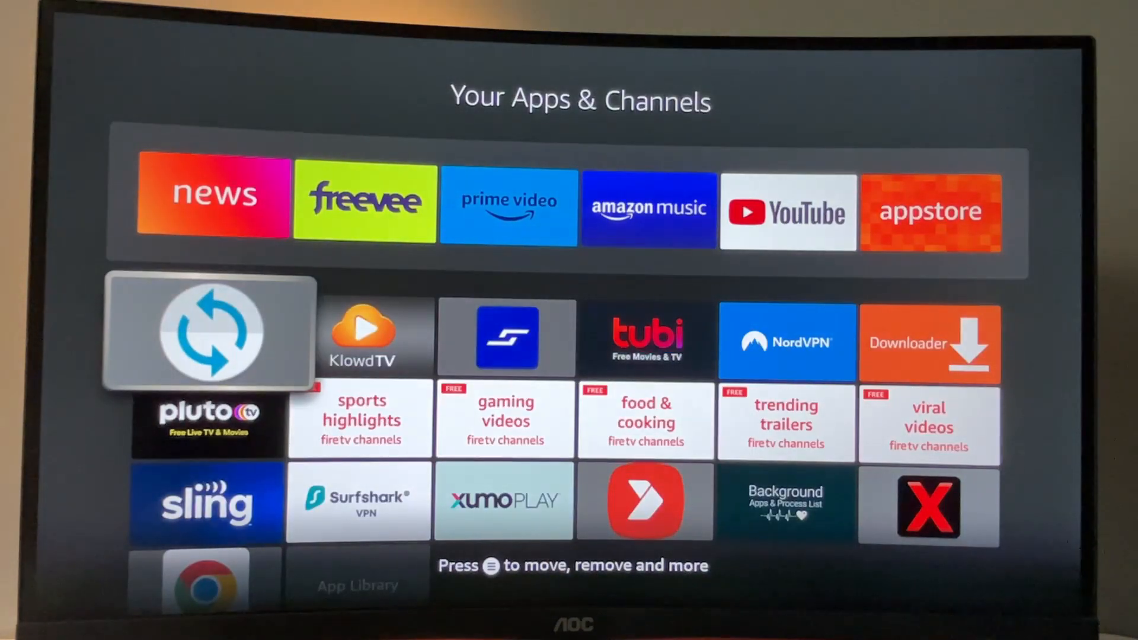
click(209, 332)
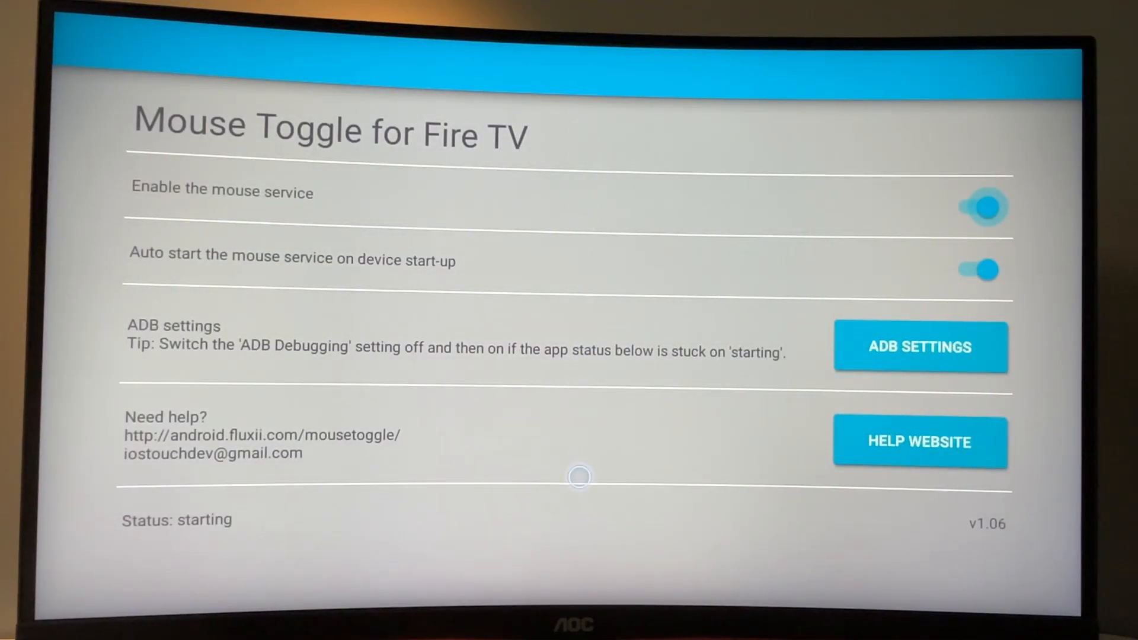
mouse_move(580, 346)
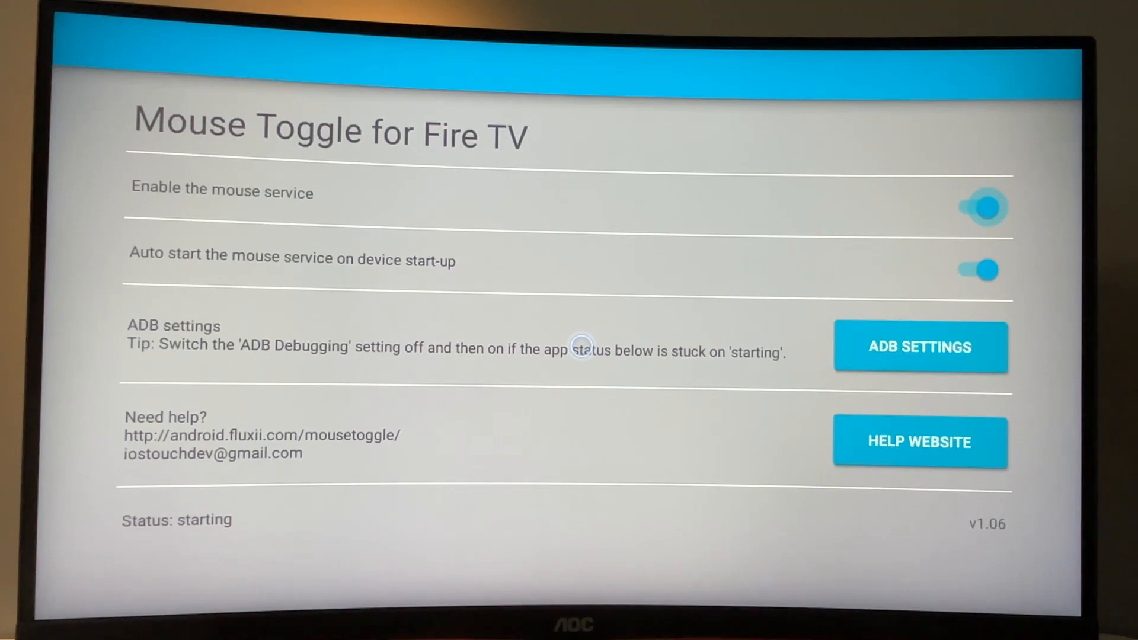
mouse_move(612, 331)
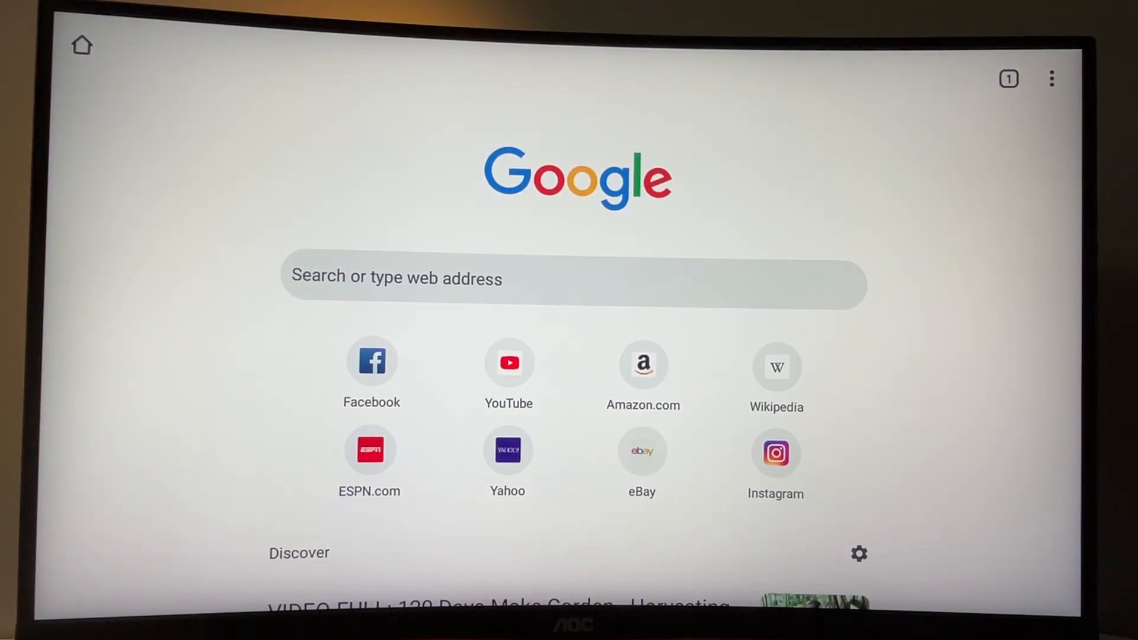
Load Amazon.com from its shortcut tile on Chrome's Google start page.
click(615, 319)
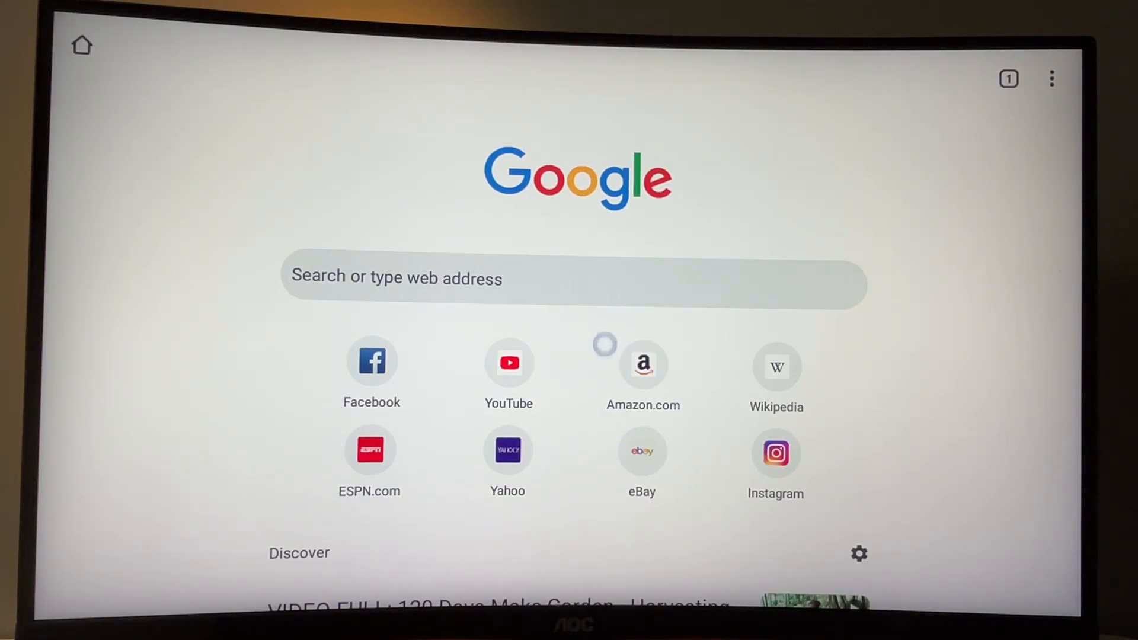
click(641, 364)
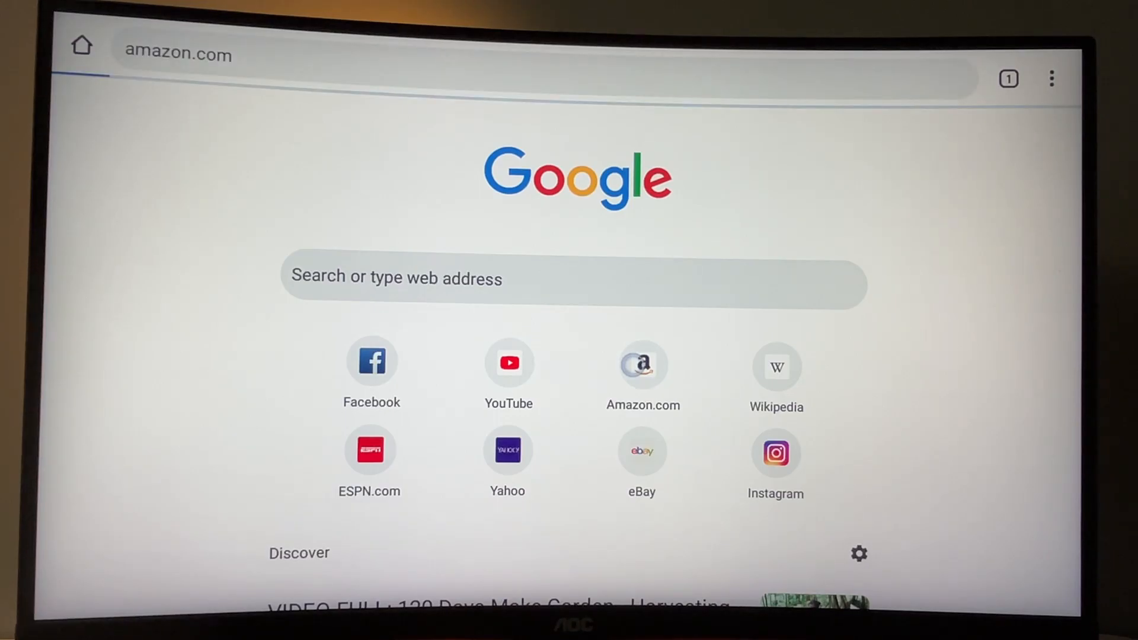